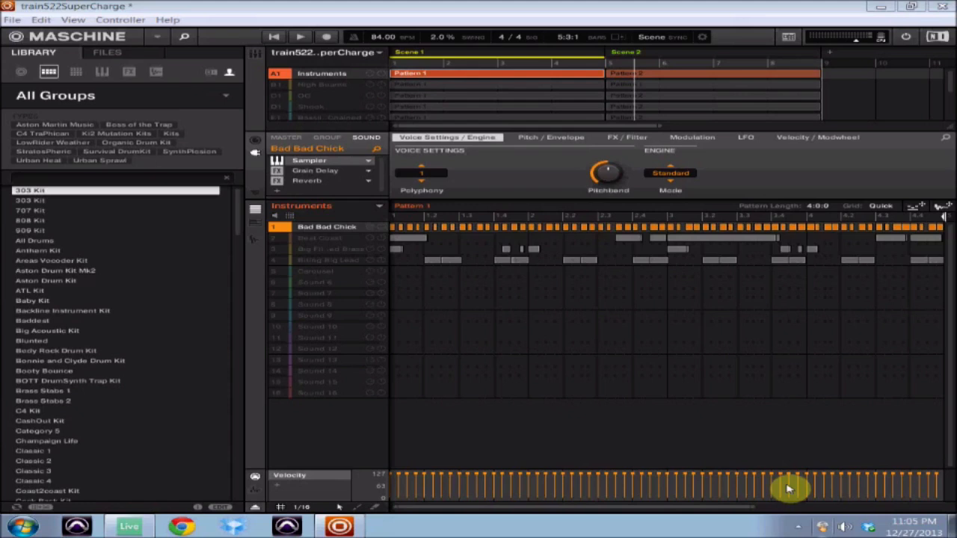
mouse_move(471, 317)
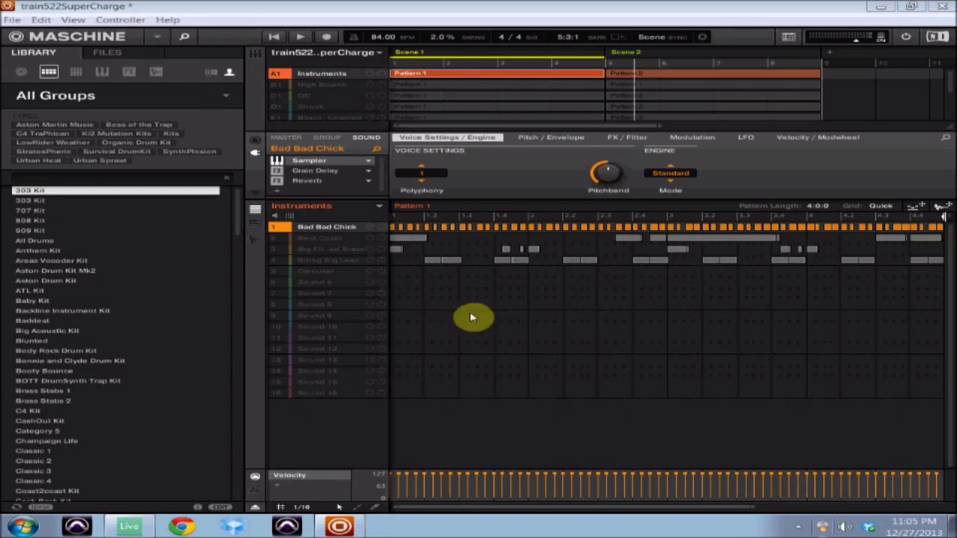
mouse_move(490, 305)
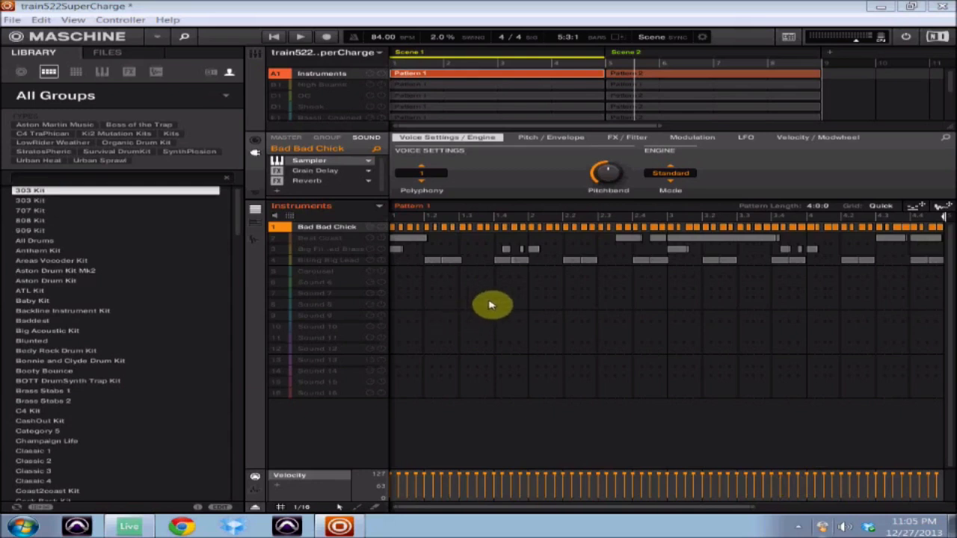
mouse_move(510, 272)
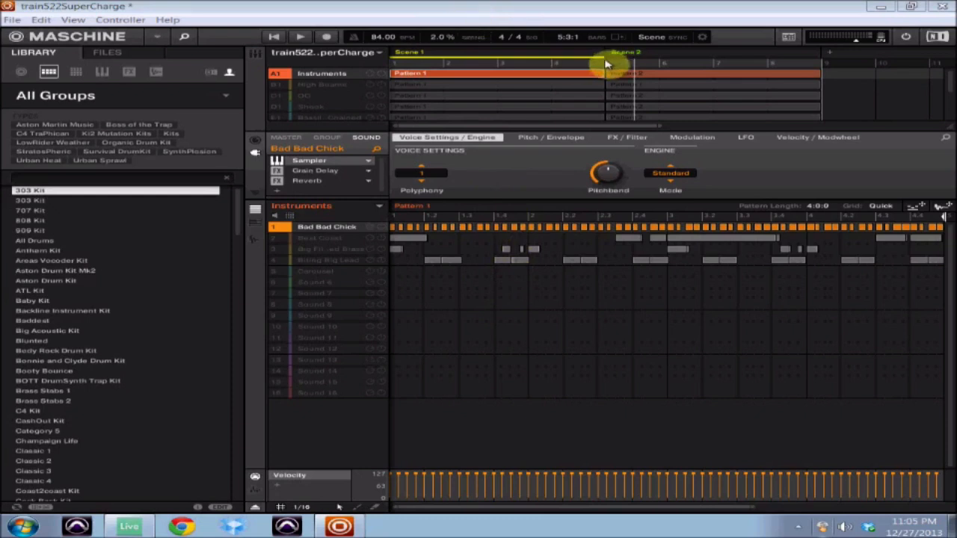
mouse_move(341, 96)
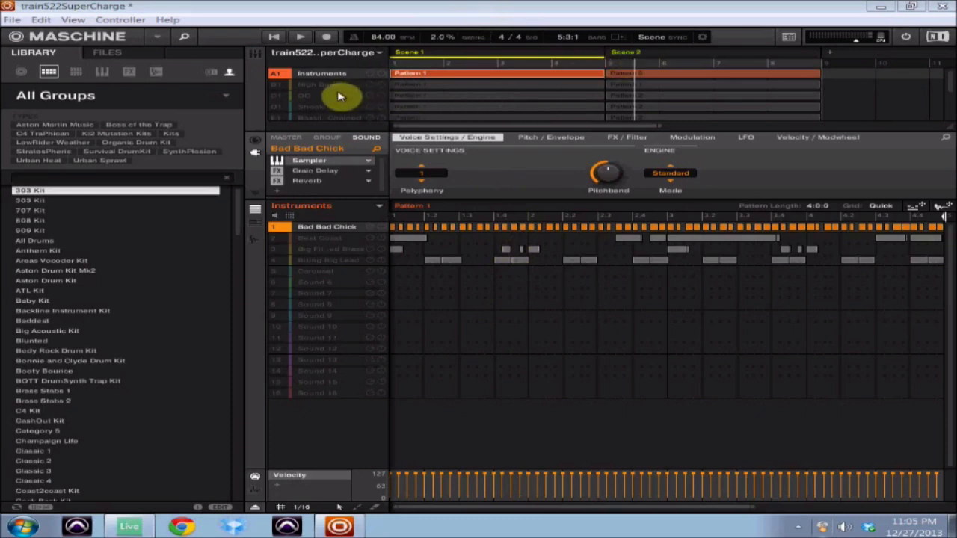
mouse_move(942, 127)
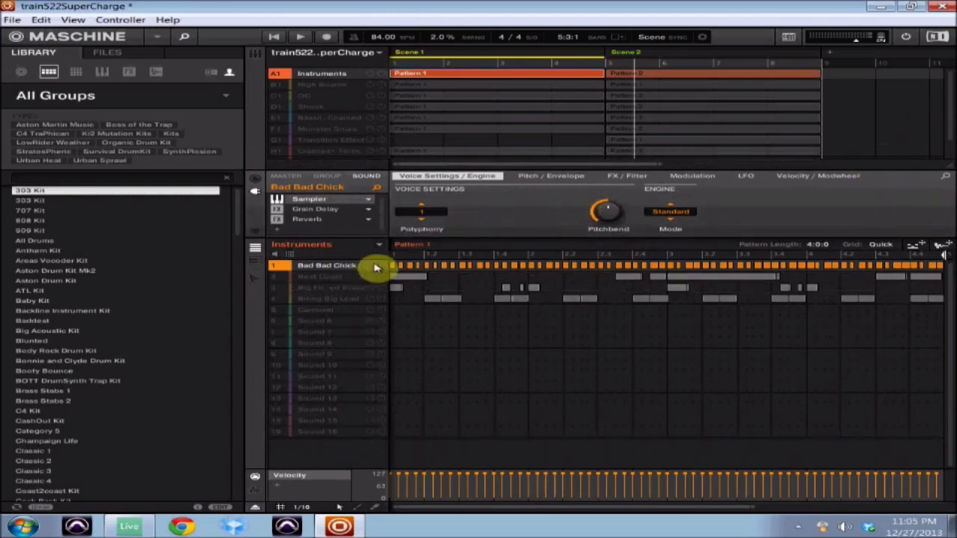
mouse_move(359, 268)
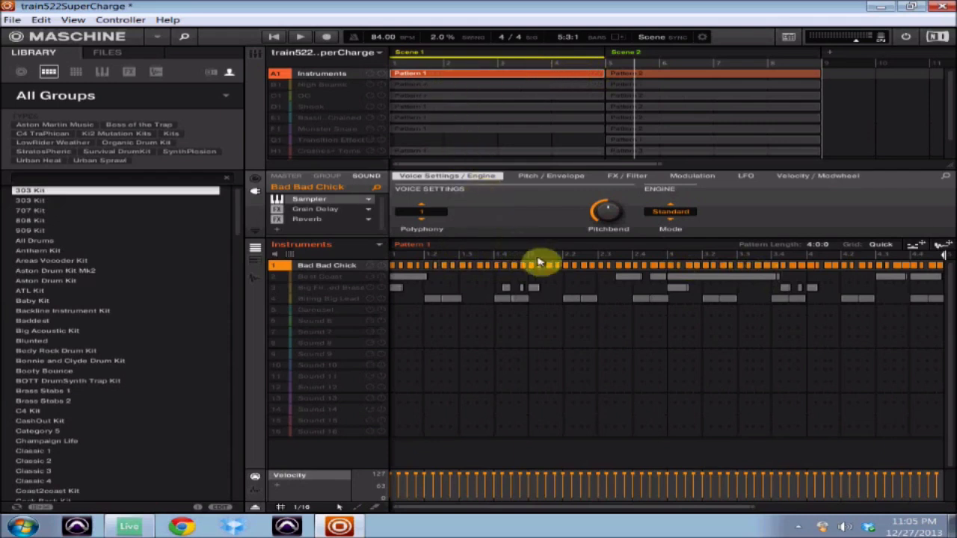
mouse_move(526, 112)
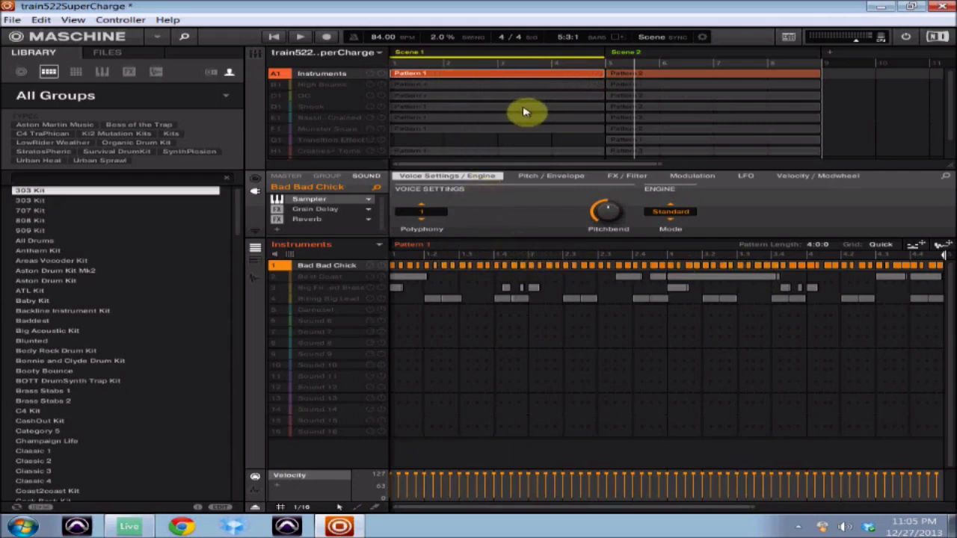
mouse_move(269, 359)
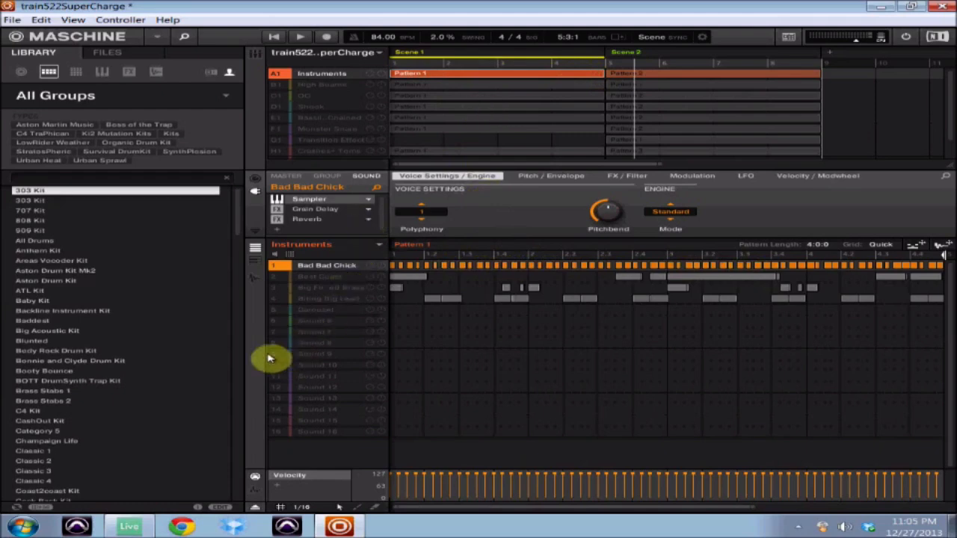
- Un-maximize the Maschine window so the desktop shows behind the train522SuperCharge project
left_click(128, 527)
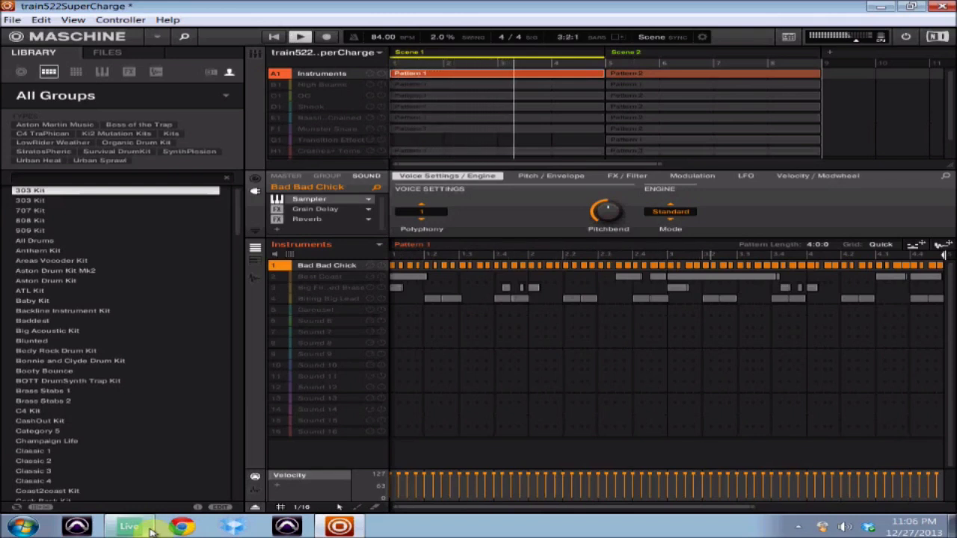
left_click(326, 36)
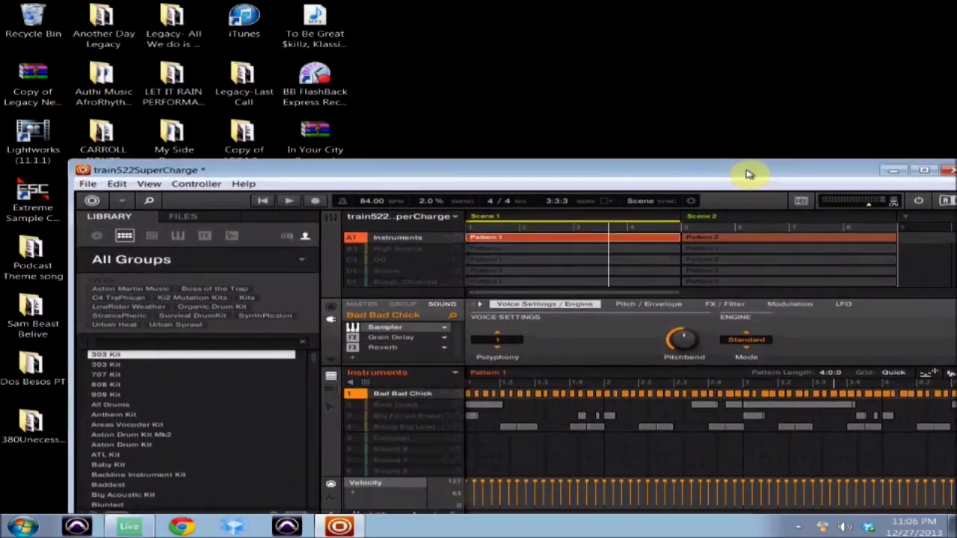
- Move the Maschine project window toward the bottom of the screen to leave room for Ableton
left_click_drag(748, 171, 666, 197)
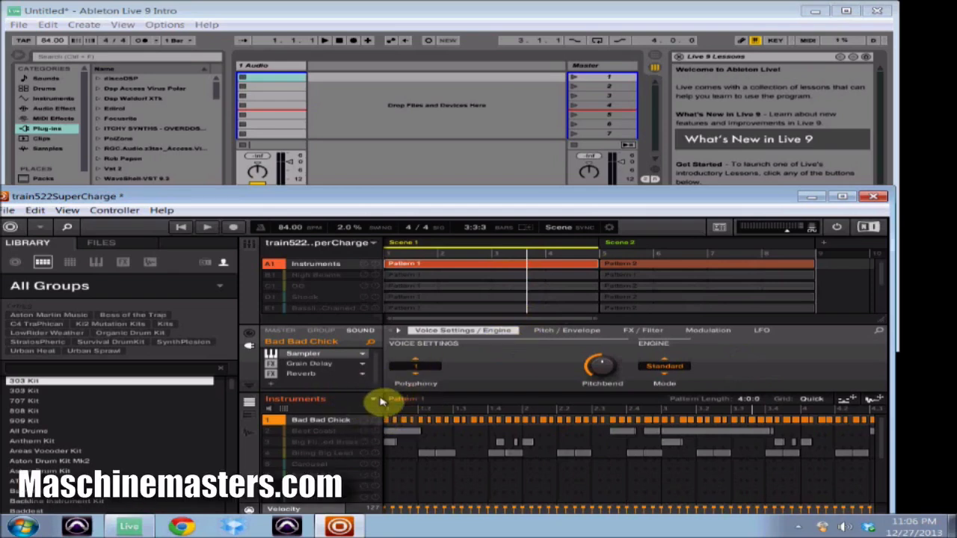
left_click(374, 401)
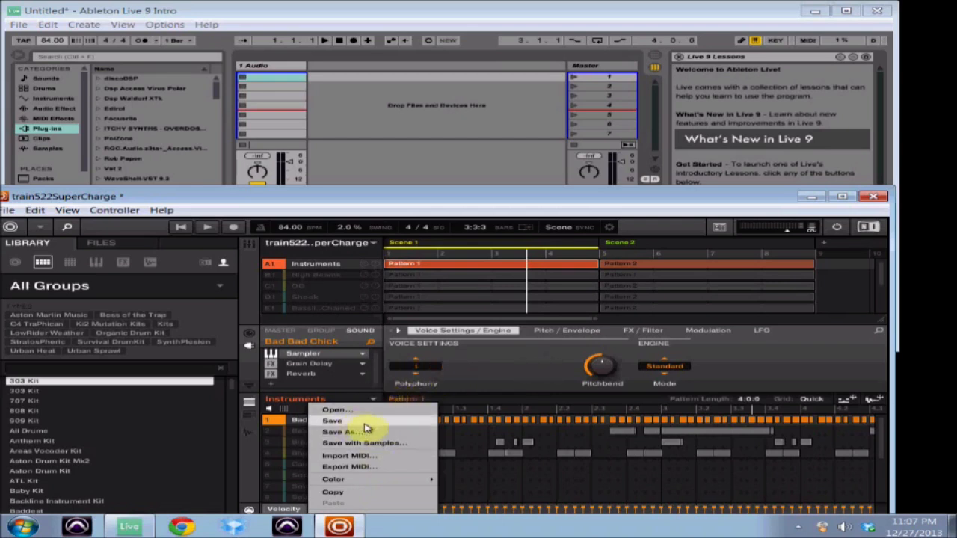
mouse_move(373, 443)
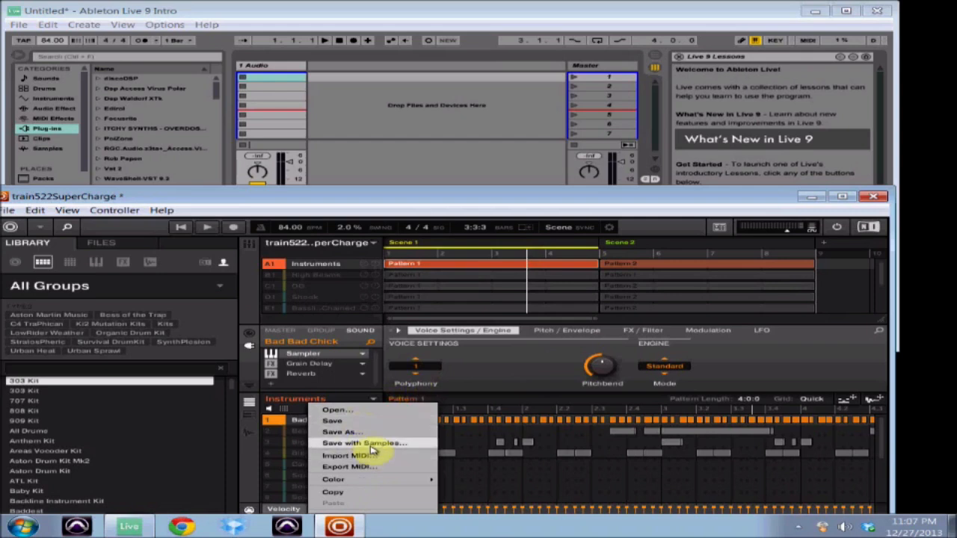
left_click(334, 478)
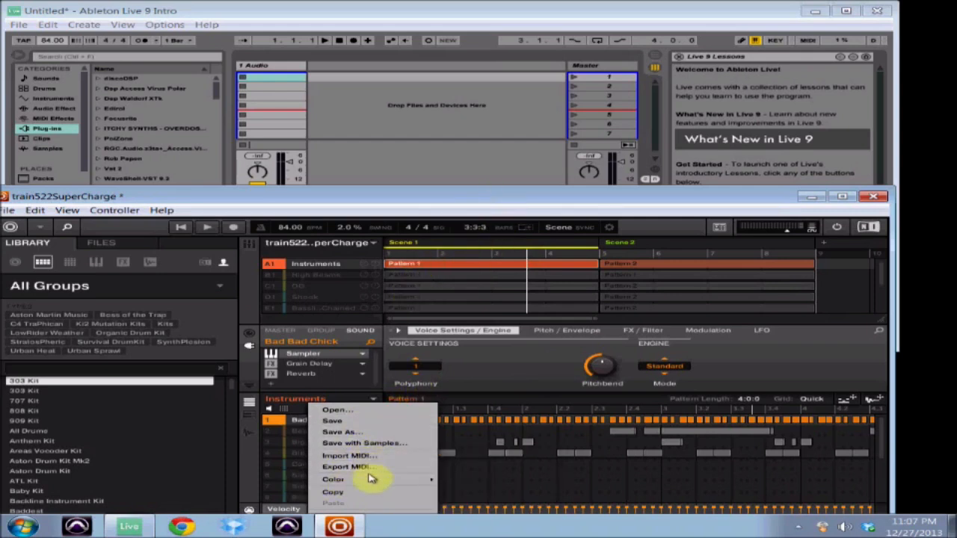
mouse_move(381, 515)
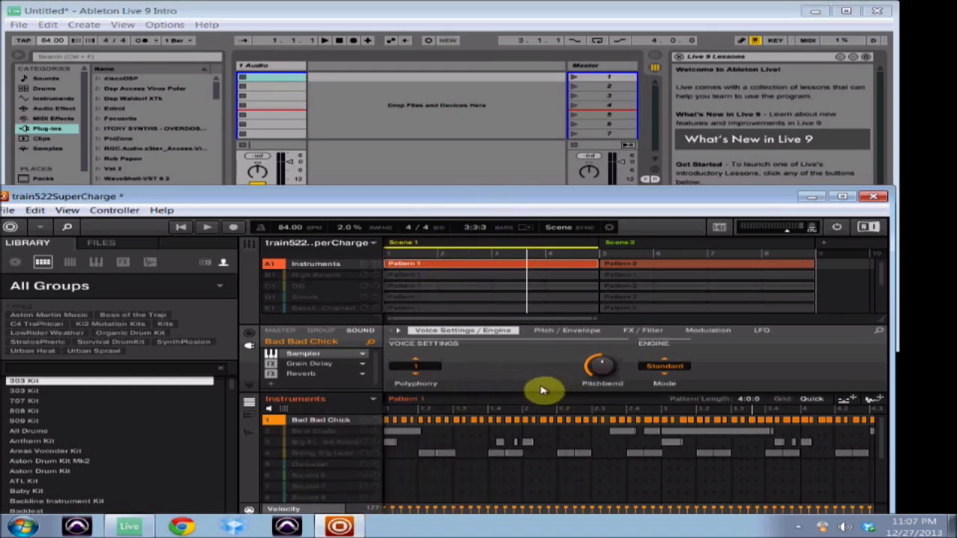
mouse_move(571, 398)
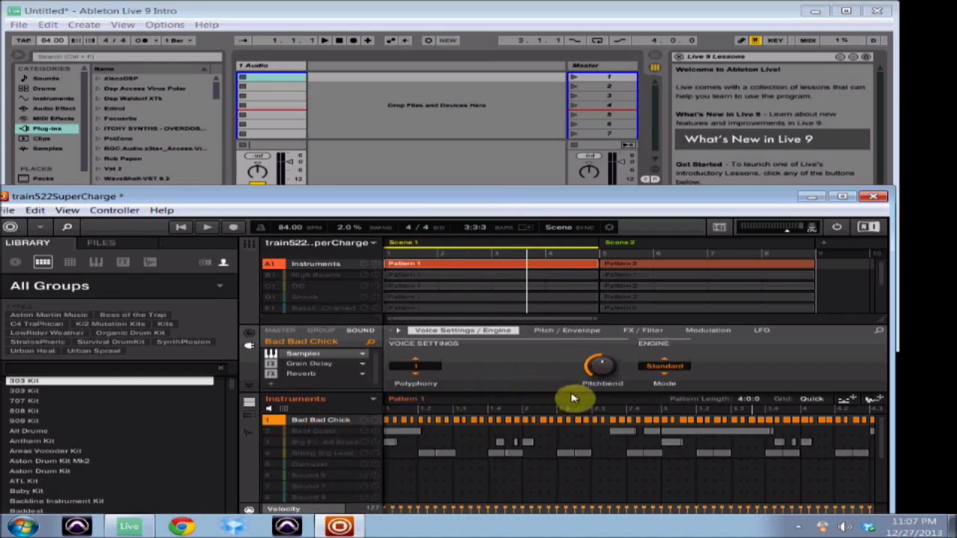
mouse_move(855, 395)
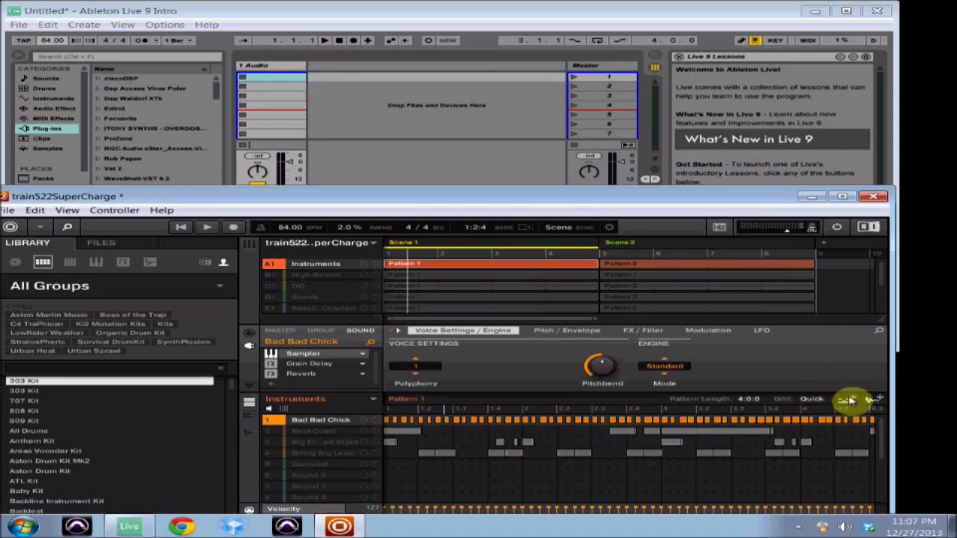
mouse_move(879, 404)
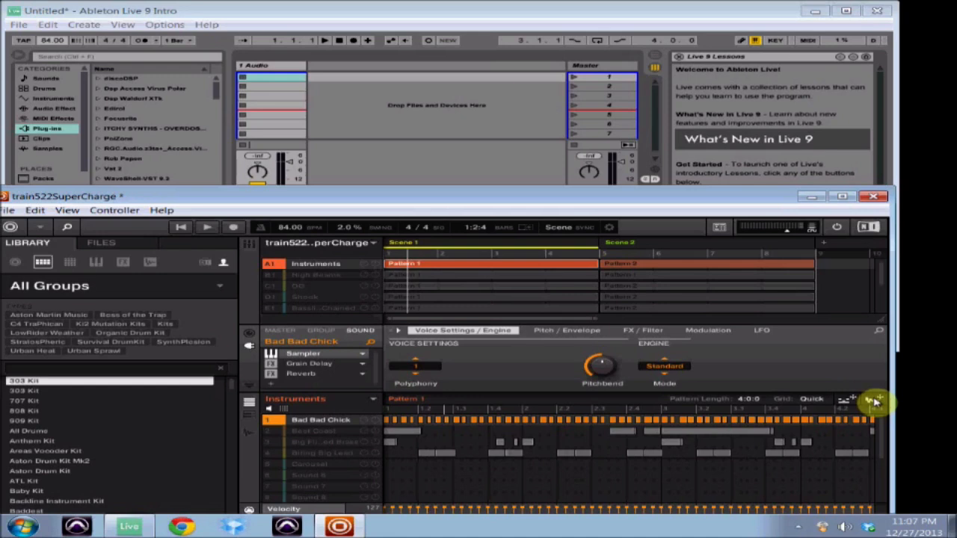
left_click(875, 400)
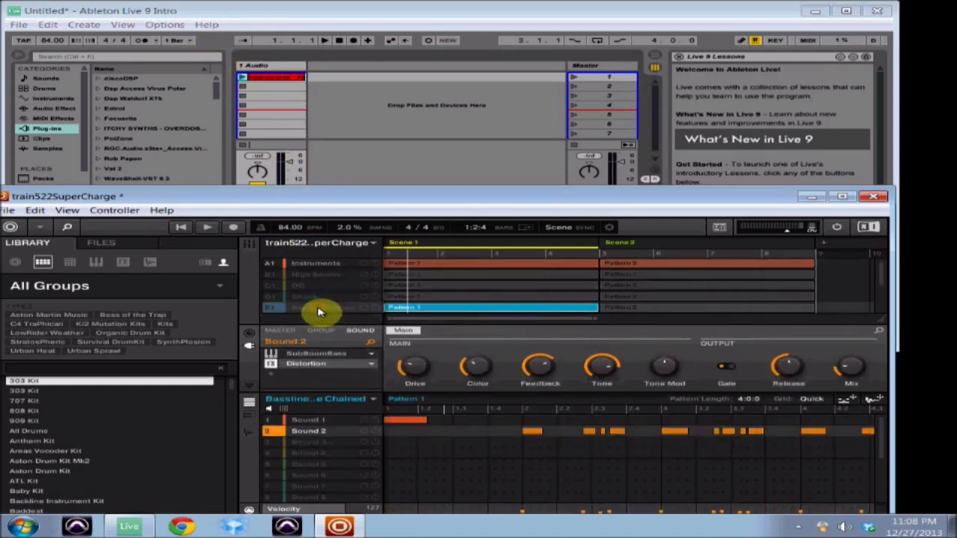
mouse_move(281, 313)
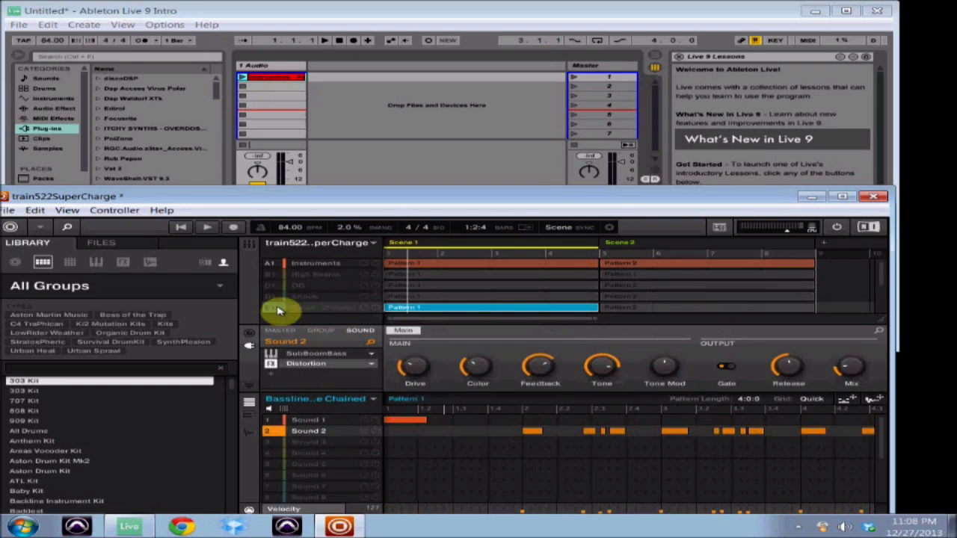
- Select the Bassline group and step through its individual sounds in the sound list
left_click(276, 308)
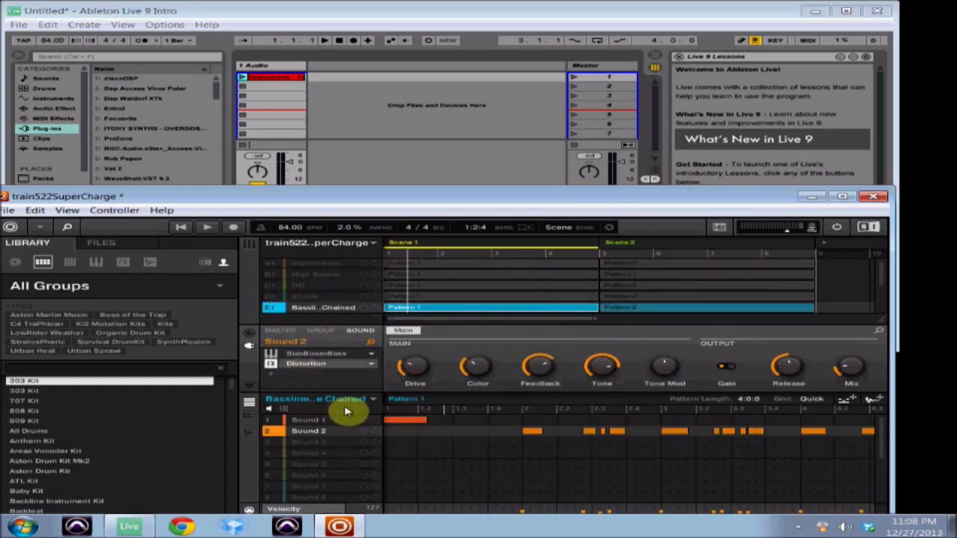
left_click(308, 419)
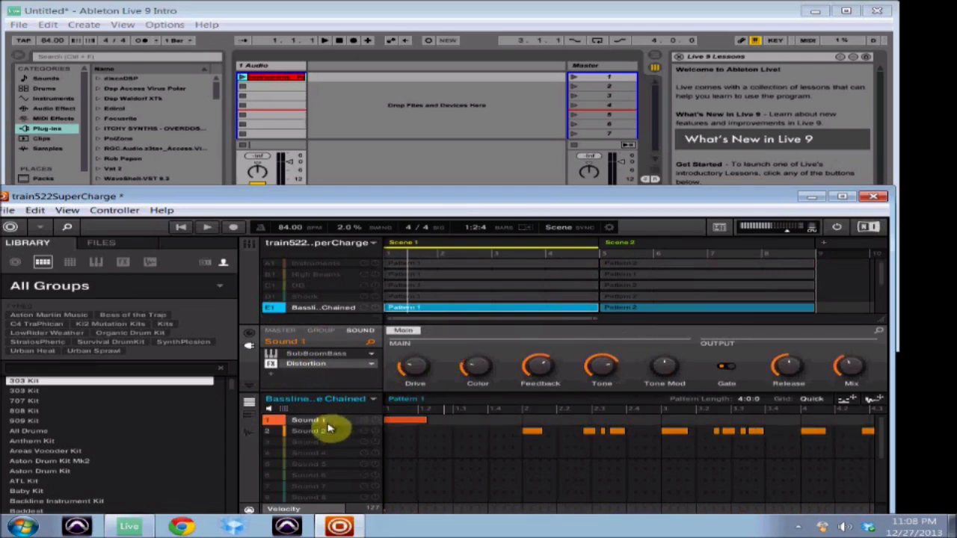
left_click(308, 431)
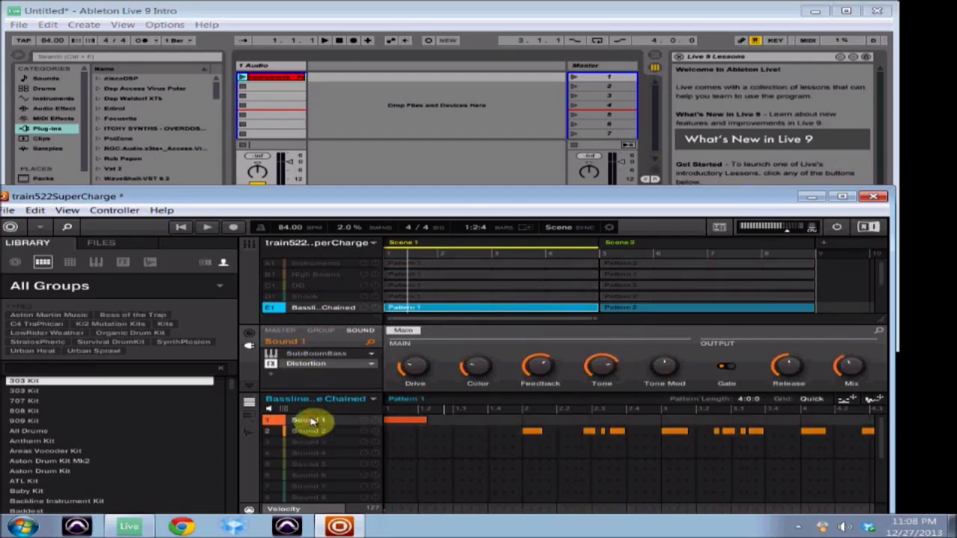
left_click(308, 430)
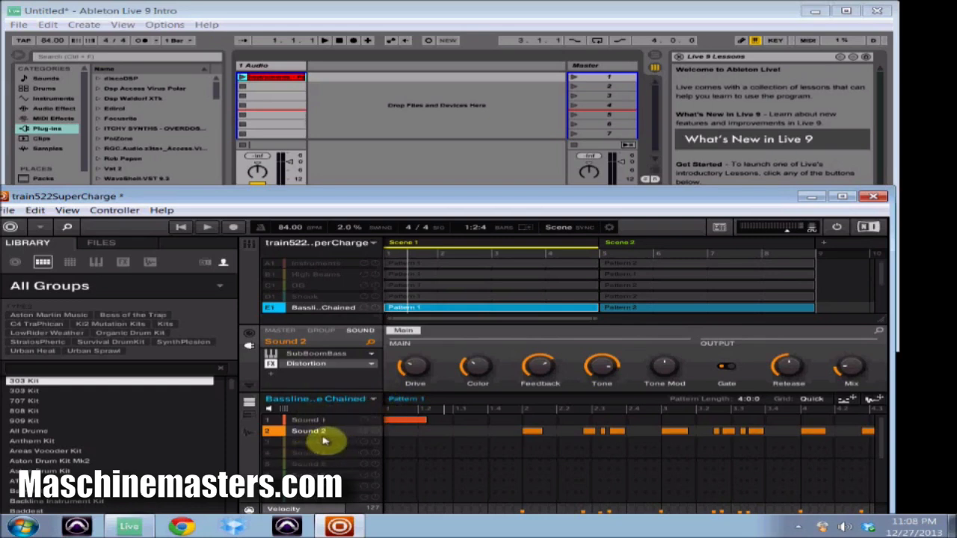
mouse_move(323, 455)
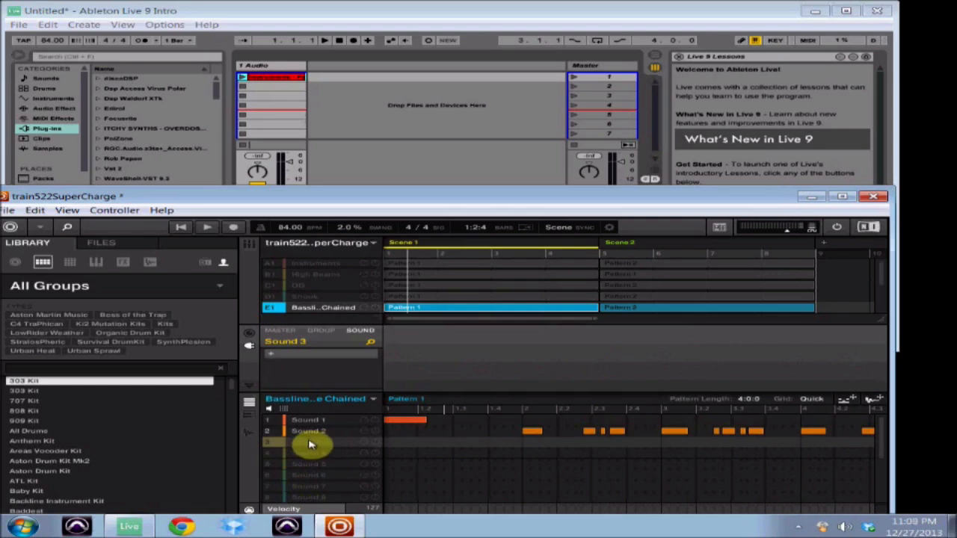
mouse_move(317, 431)
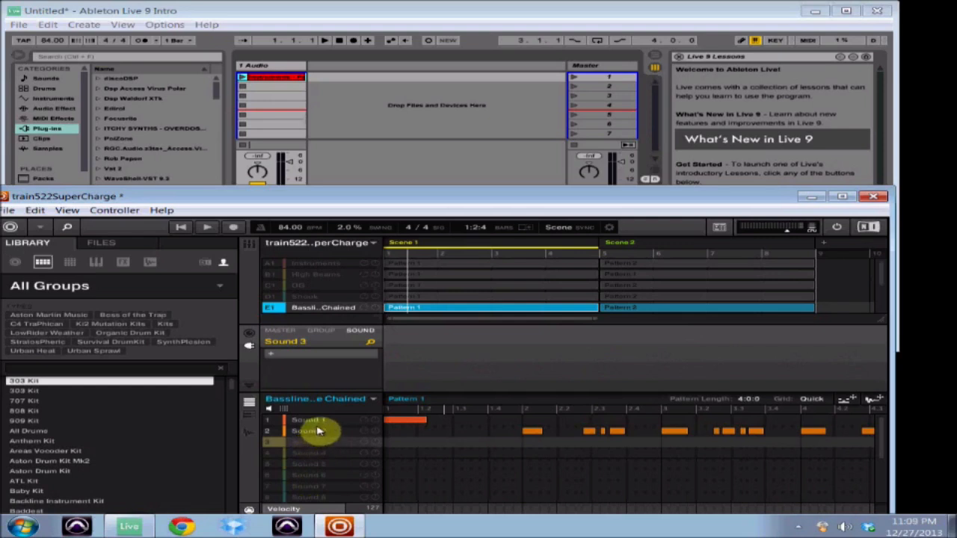
left_click(308, 419)
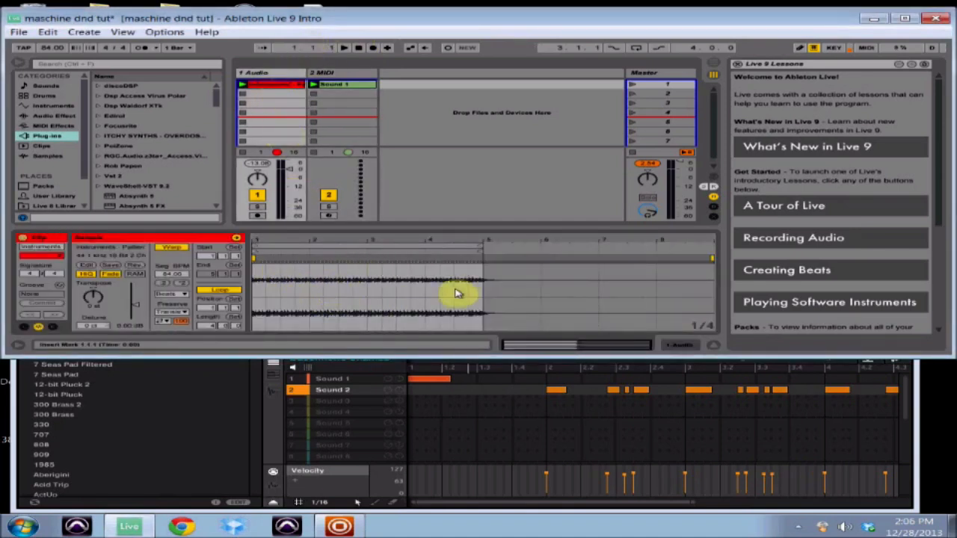
mouse_move(341, 290)
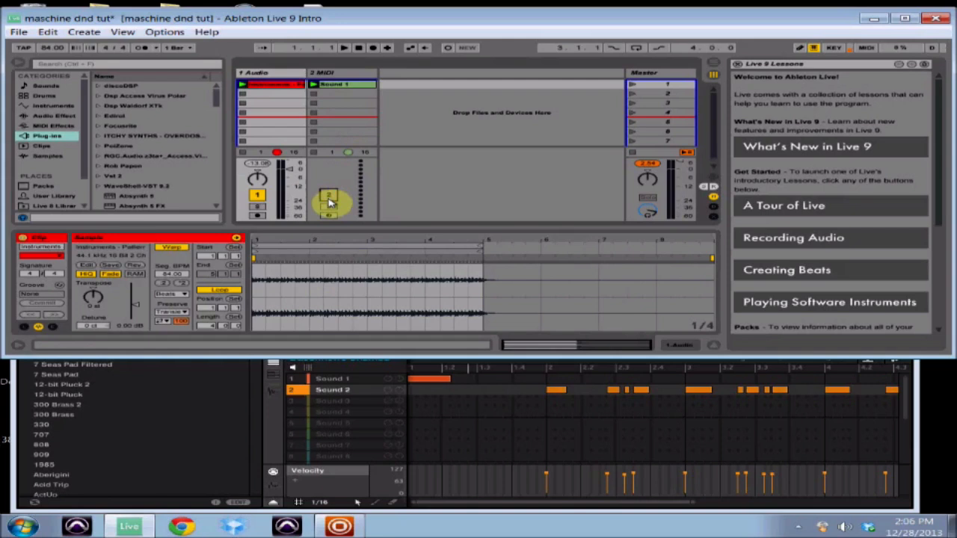
- Select the MIDI track, play the dragged-in clips briefly, then stop playback
left_click(343, 46)
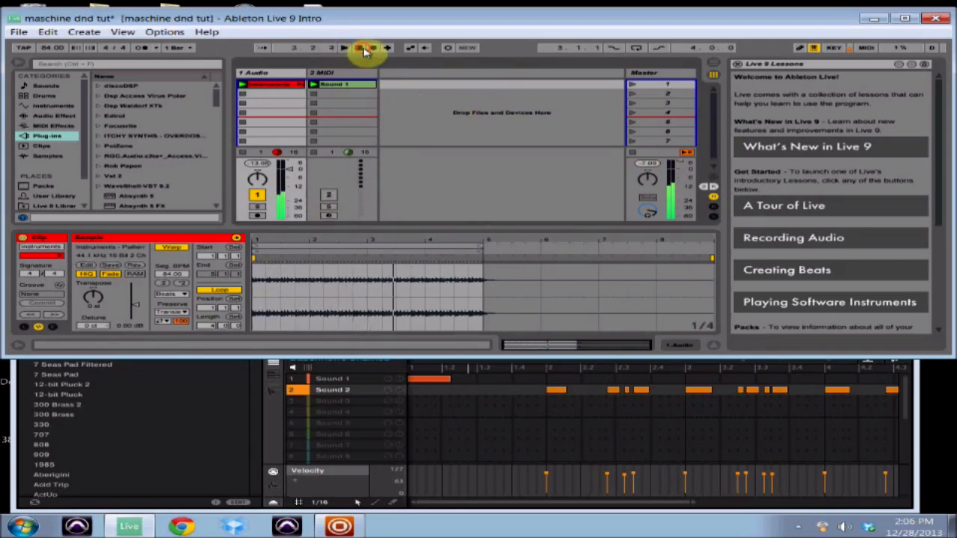
left_click(366, 48)
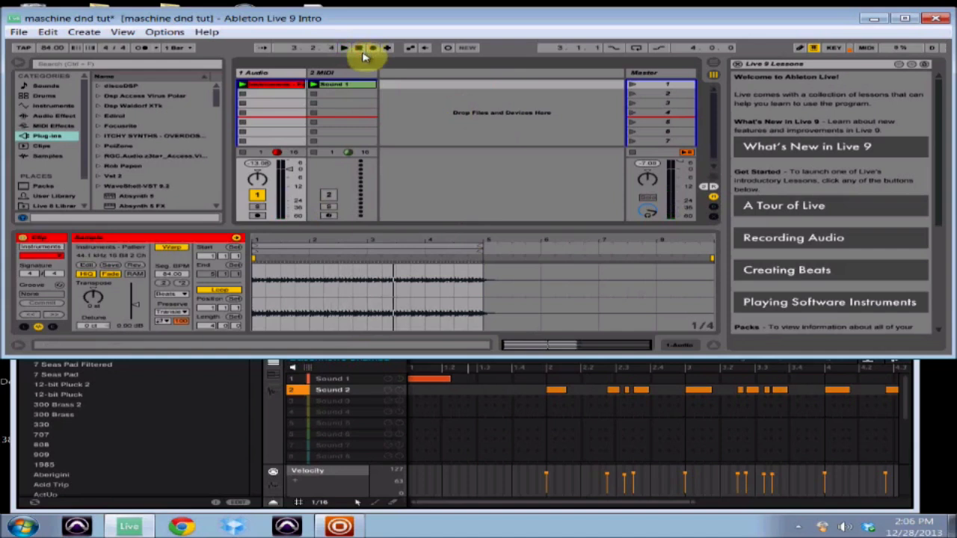
left_click(342, 84)
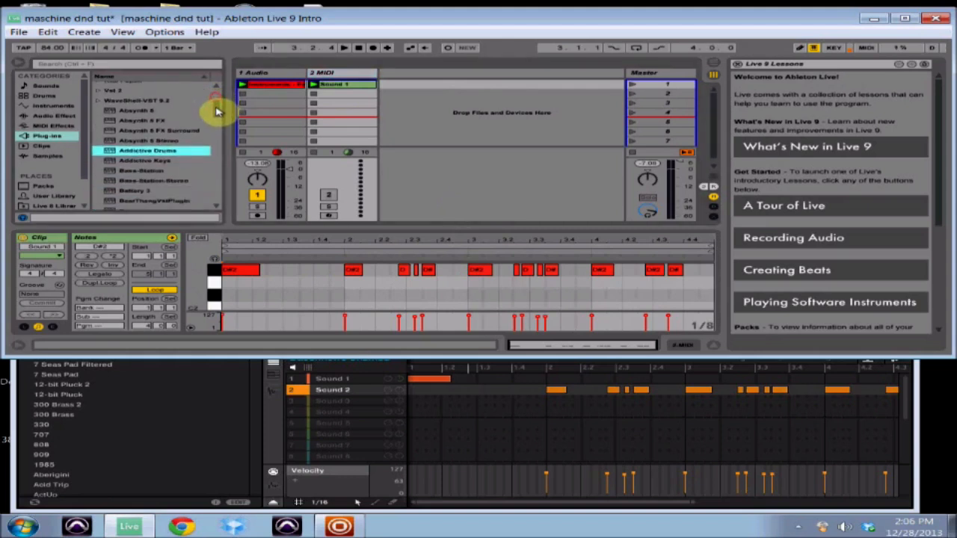
- Find Massive in the Plug-ins browser and load it onto the 2 MIDI track
scroll("down", 3)
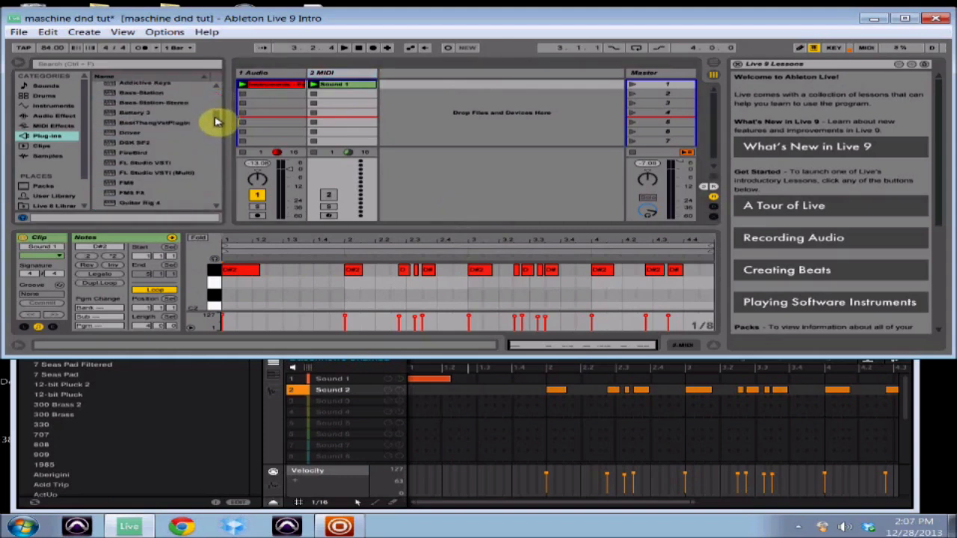
scroll("down", 3)
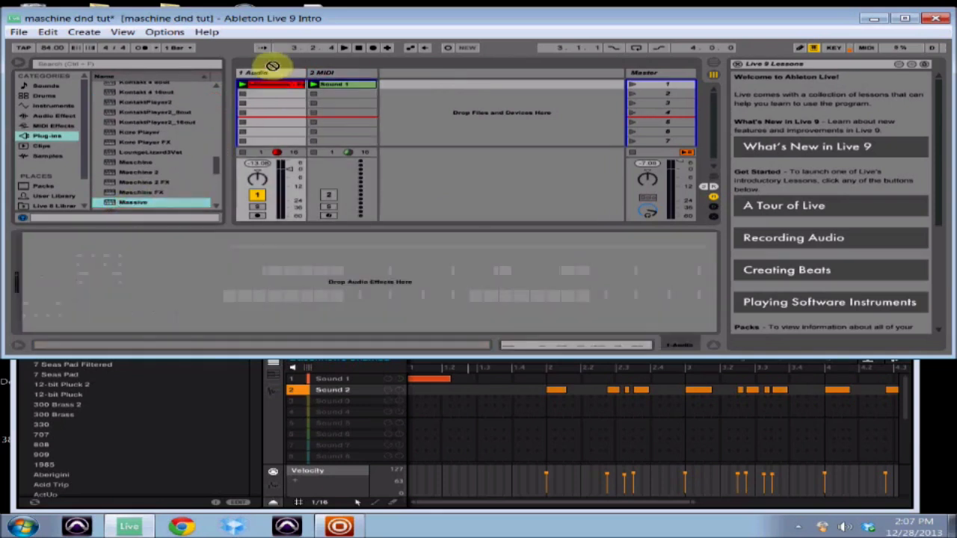
left_click(341, 74)
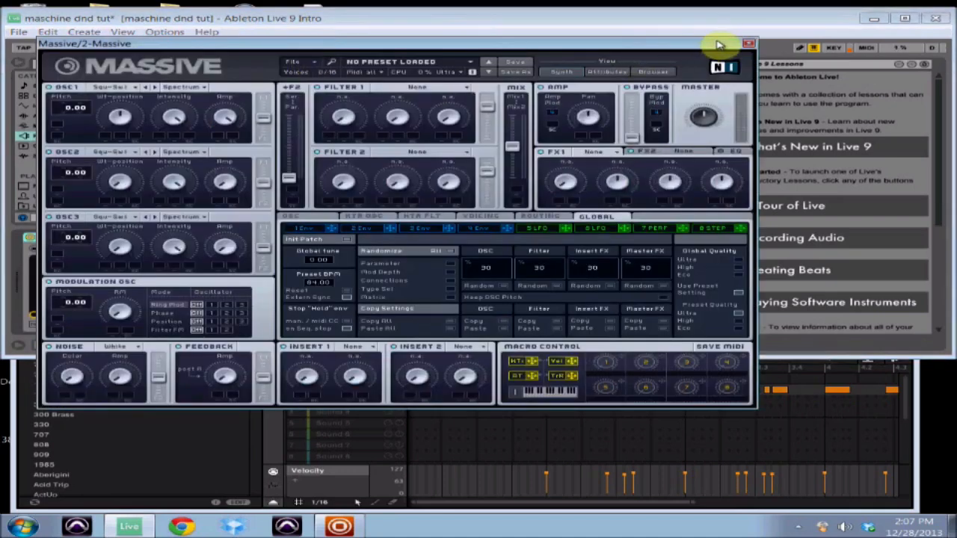
- Load the '8Ver Lead' preset from Massive's sound browser
left_click(652, 72)
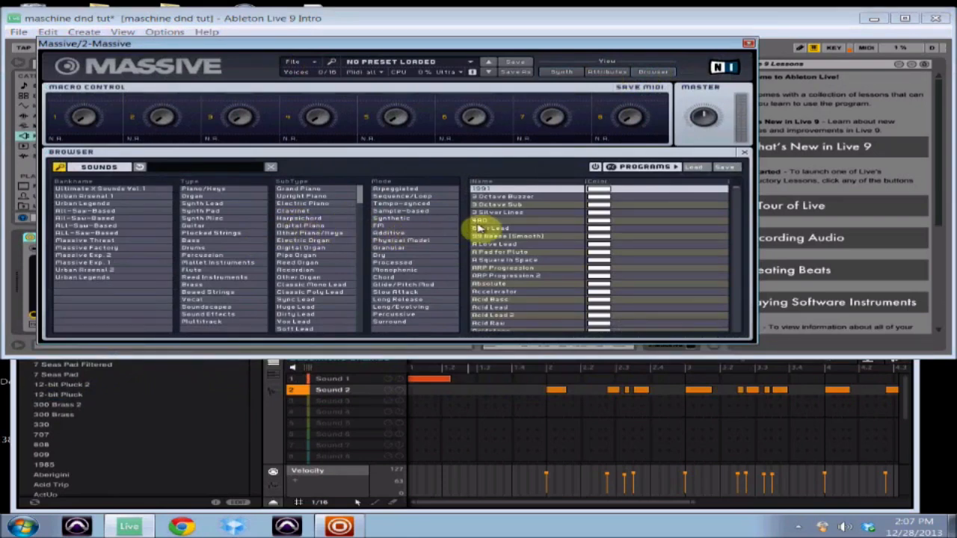
double_click(493, 228)
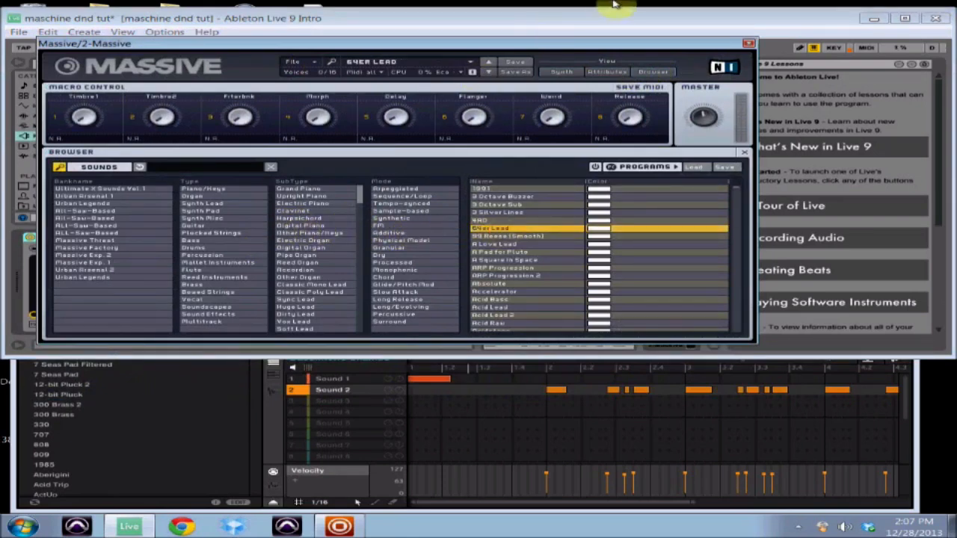